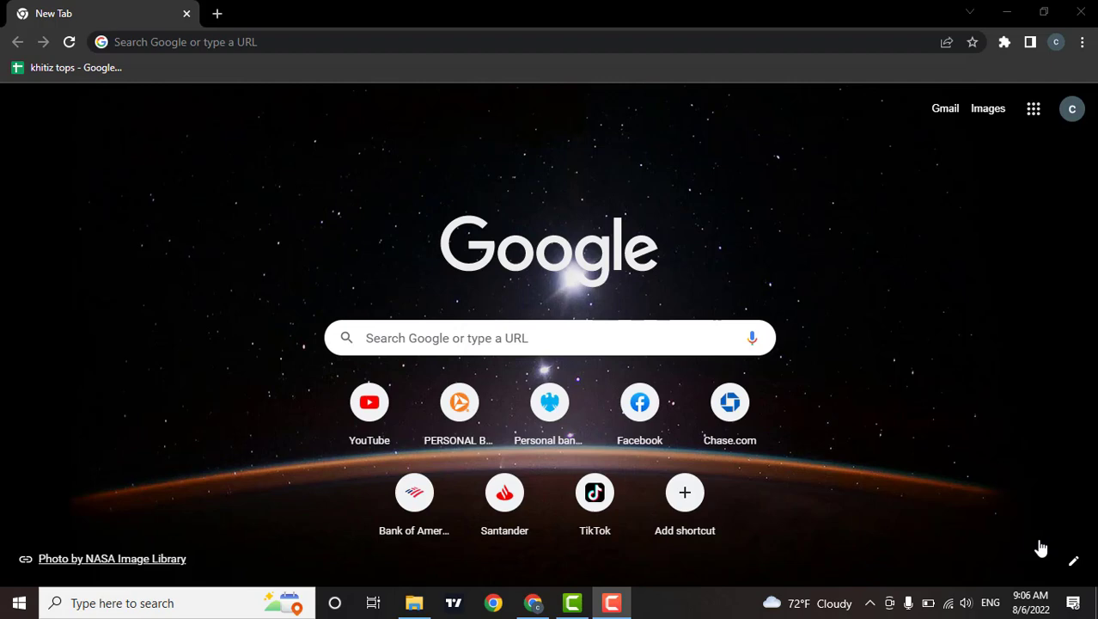
mouse_move(237, 205)
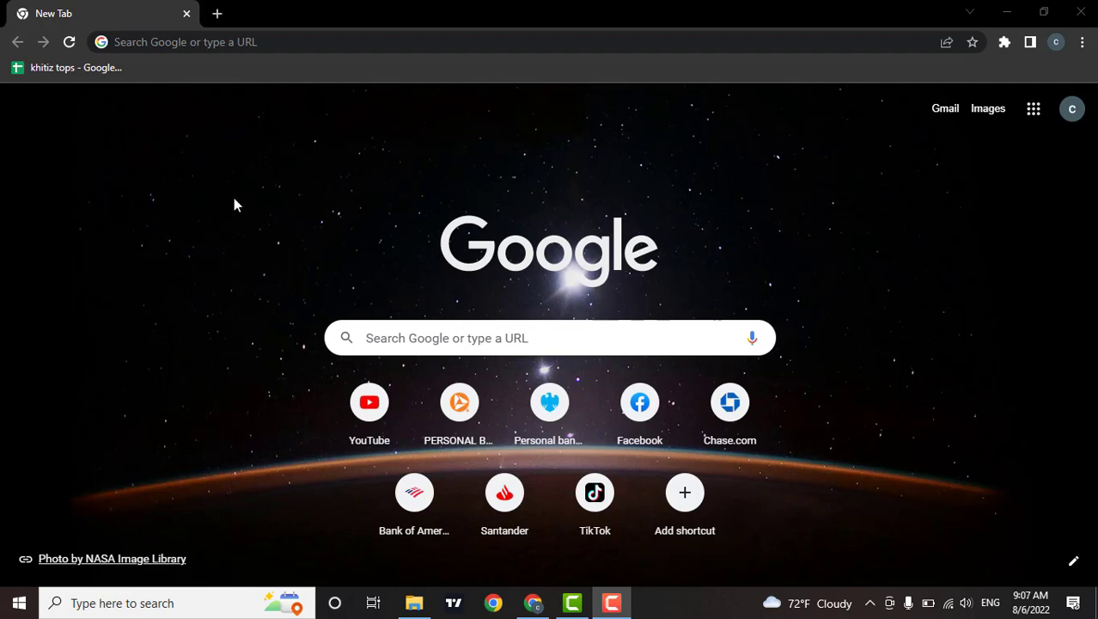
mouse_move(275, 35)
type("o")
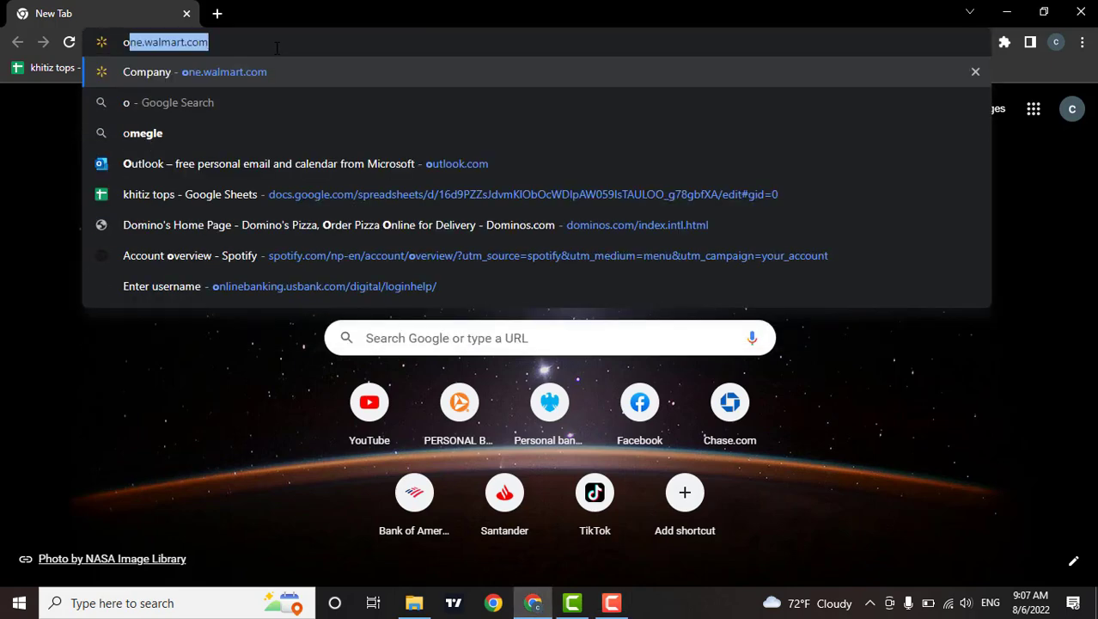
- Load one.walmart.com and begin the login from the homepage
key("Return")
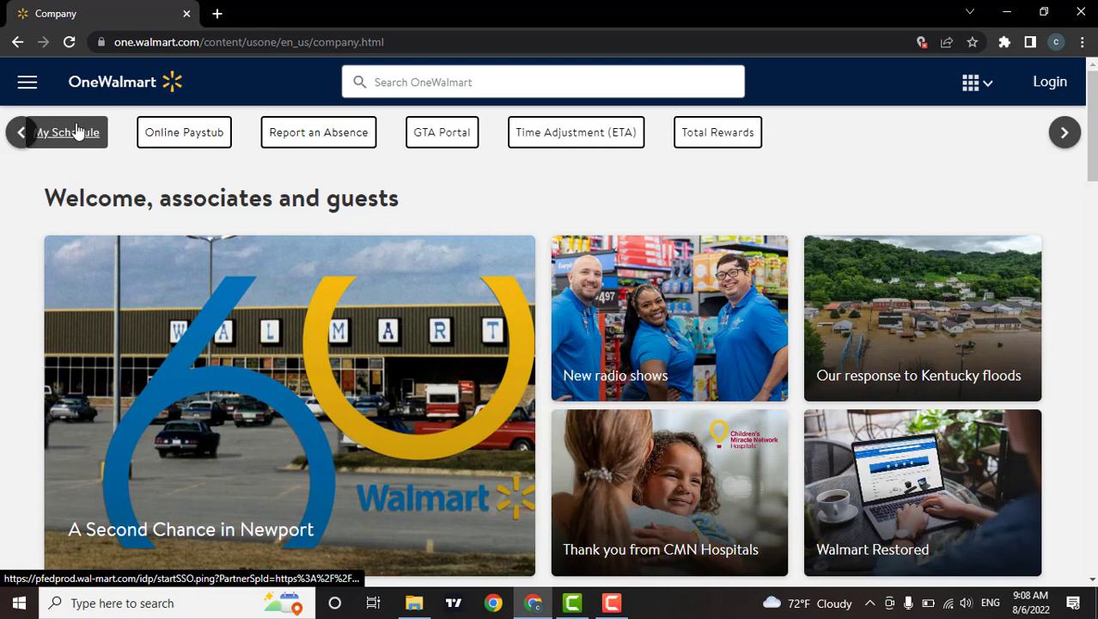
mouse_move(350, 186)
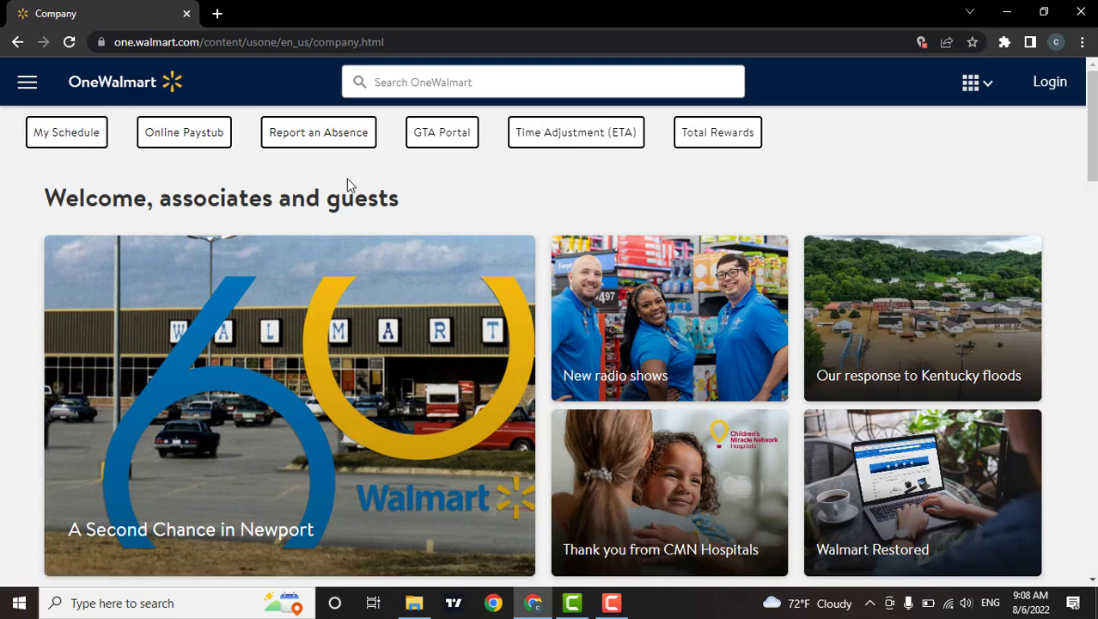
mouse_move(390, 153)
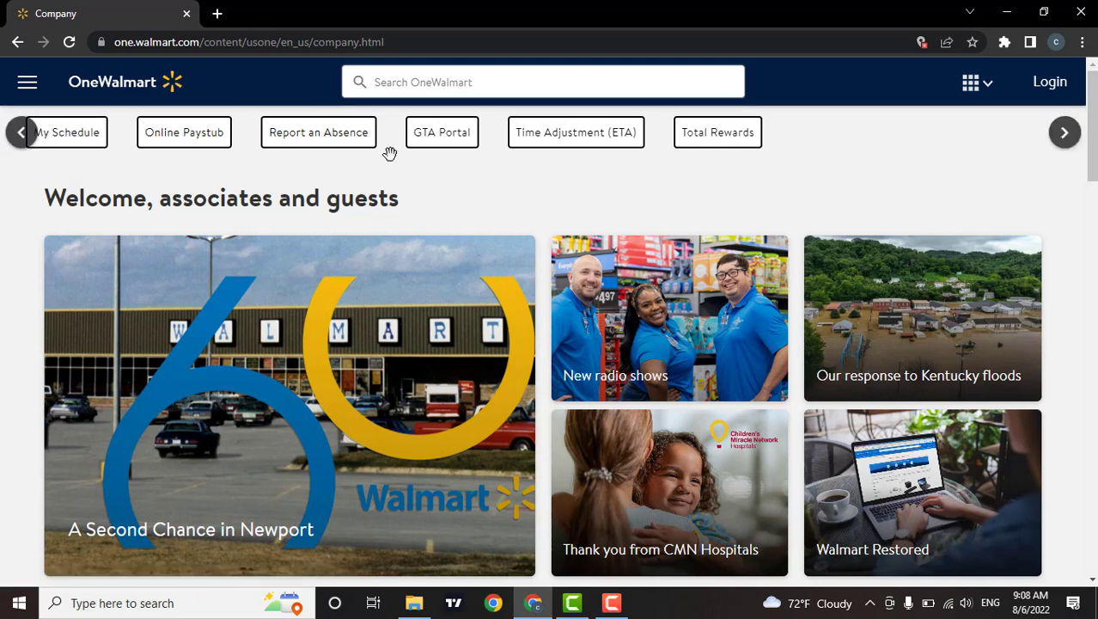
mouse_move(512, 217)
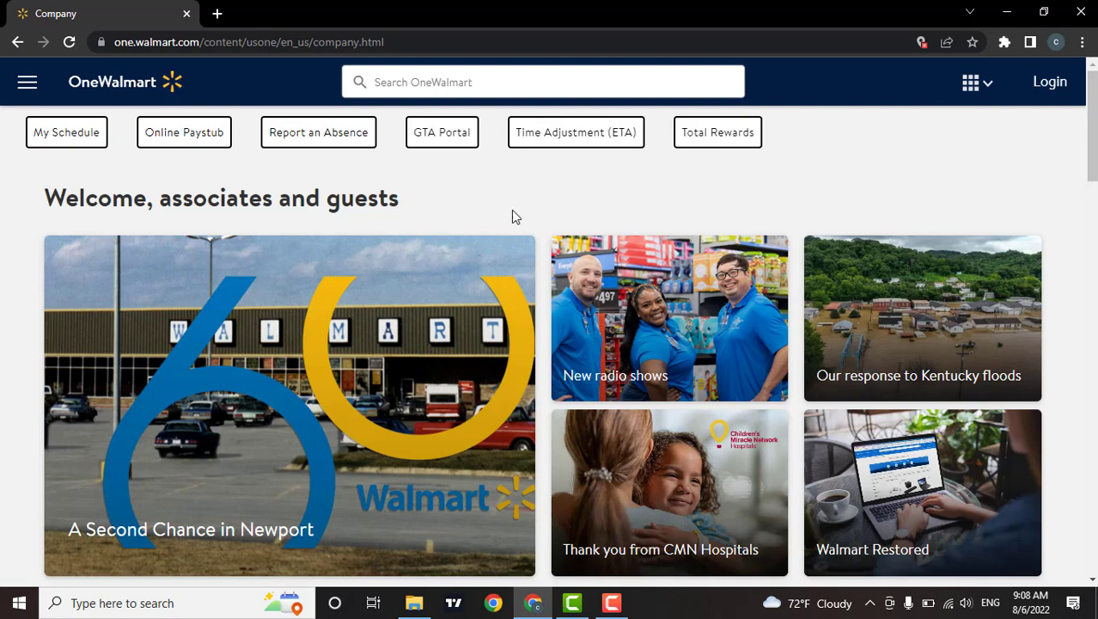
mouse_move(964, 186)
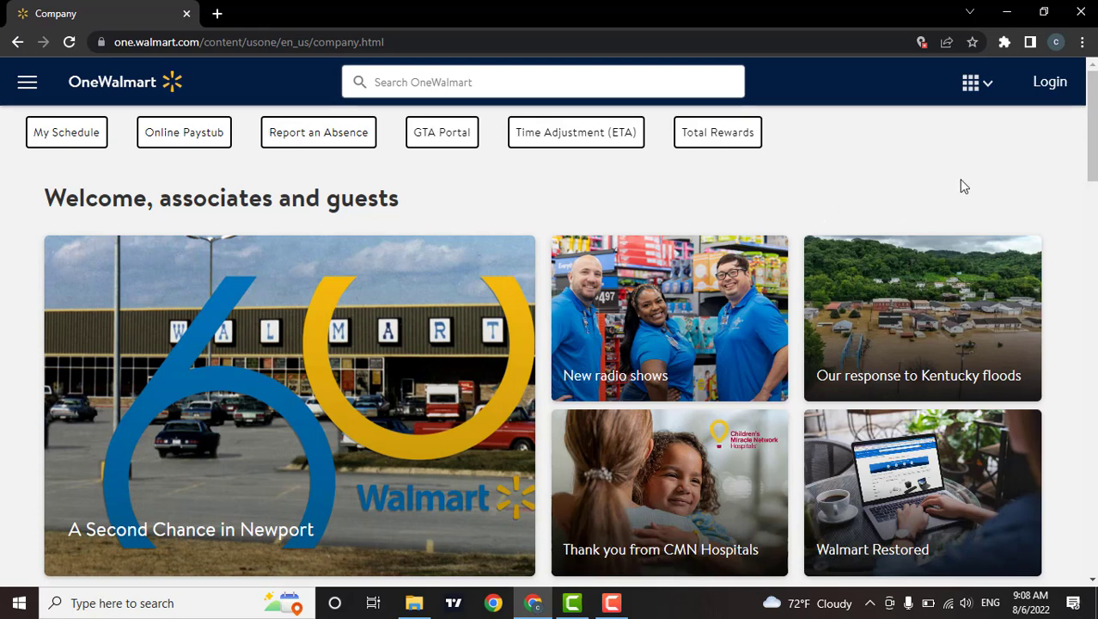
left_click(1050, 83)
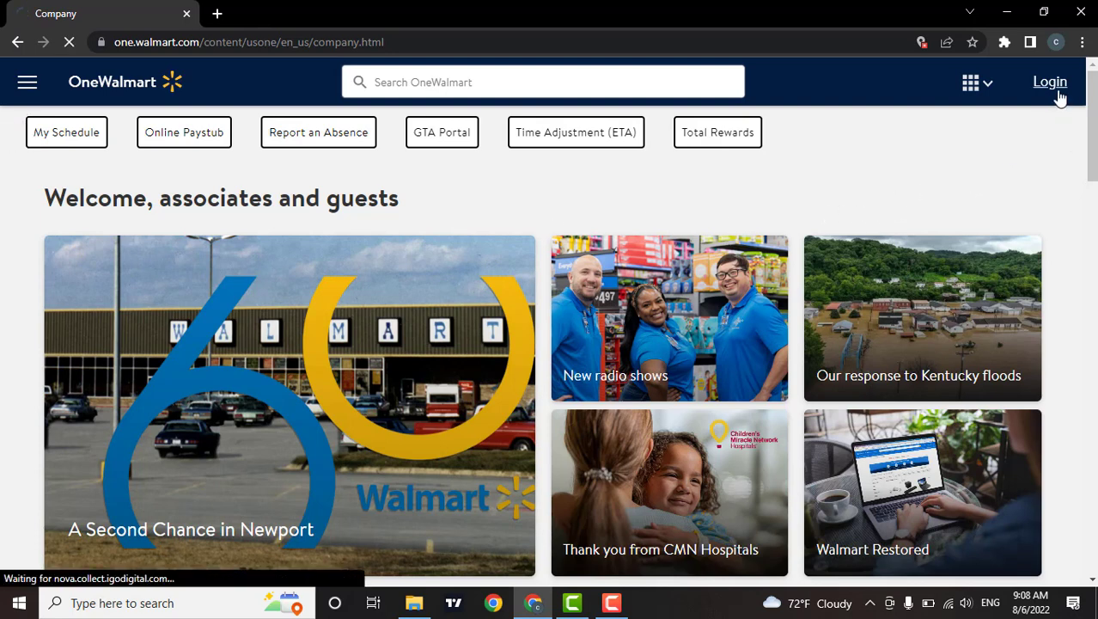
- Reach the Walmart employee sign-in form with the User ID field active
left_click(1048, 83)
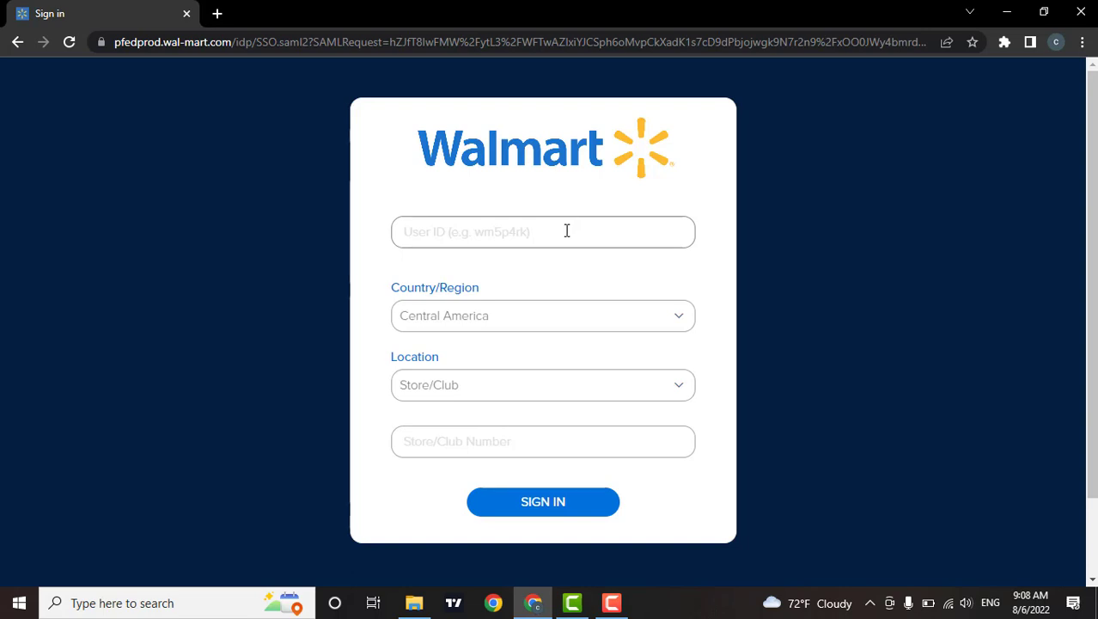
left_click(543, 230)
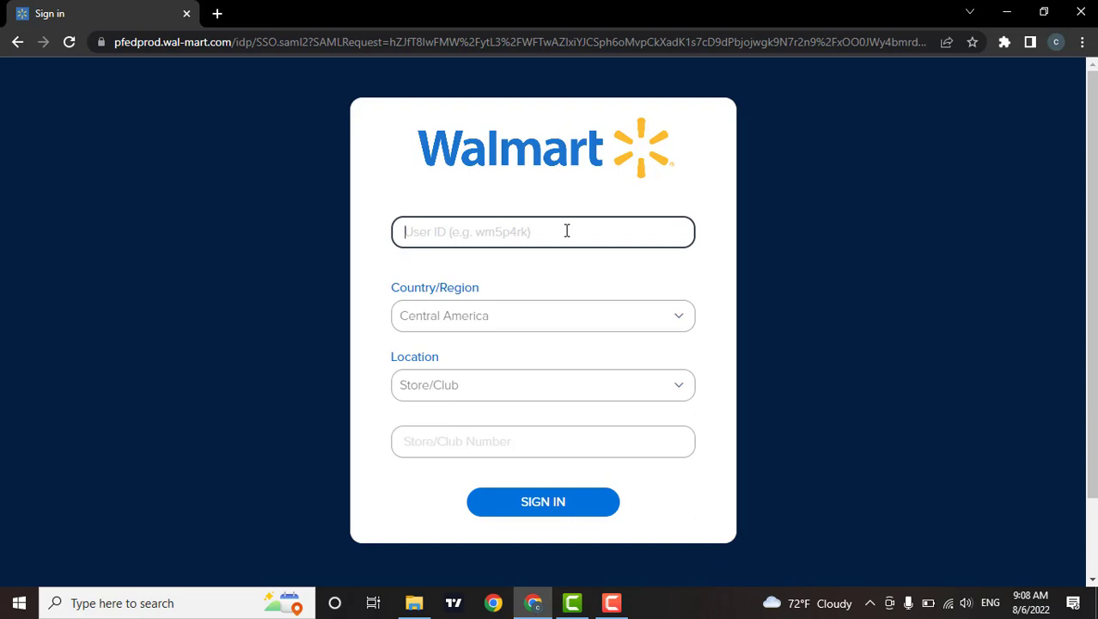
- Enter the user ID, choose Central America as region and Store/Club as location
left_click(543, 316)
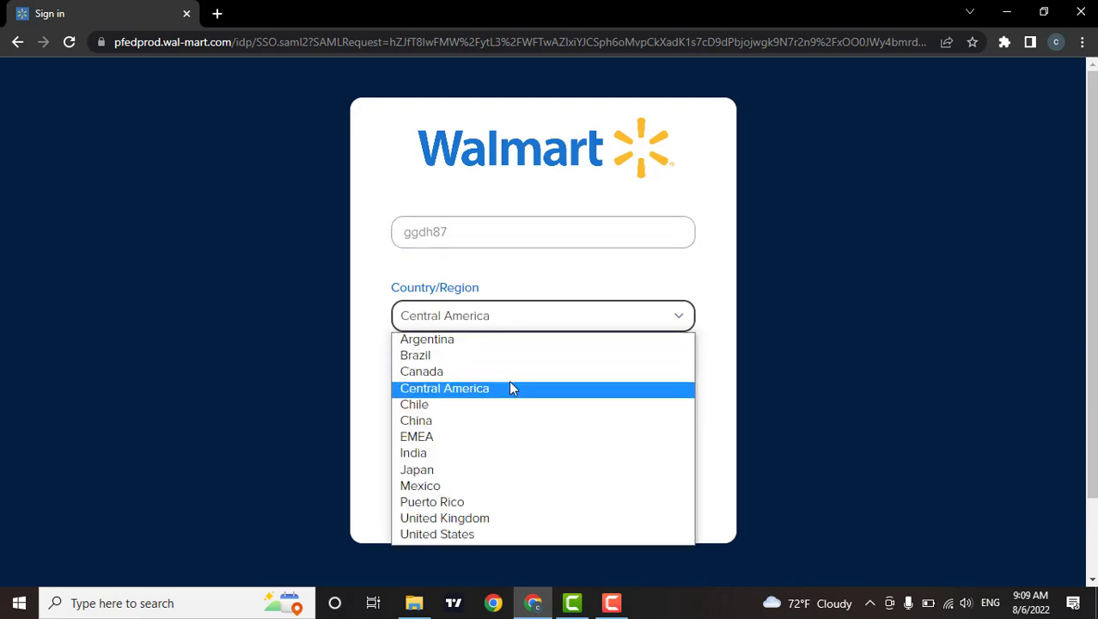
mouse_move(512, 399)
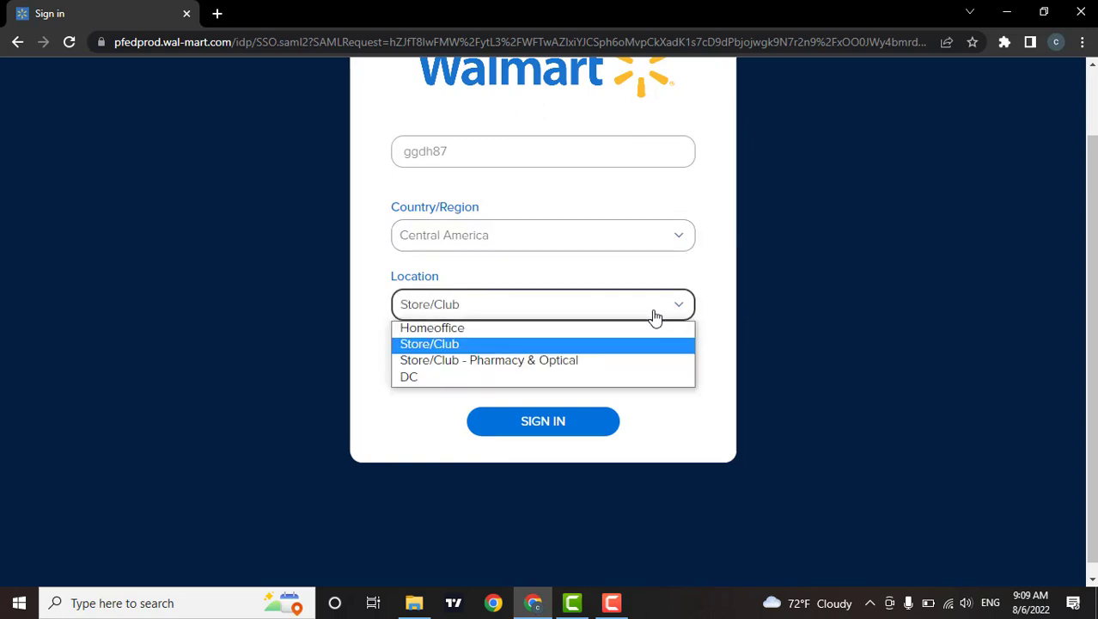
mouse_move(598, 350)
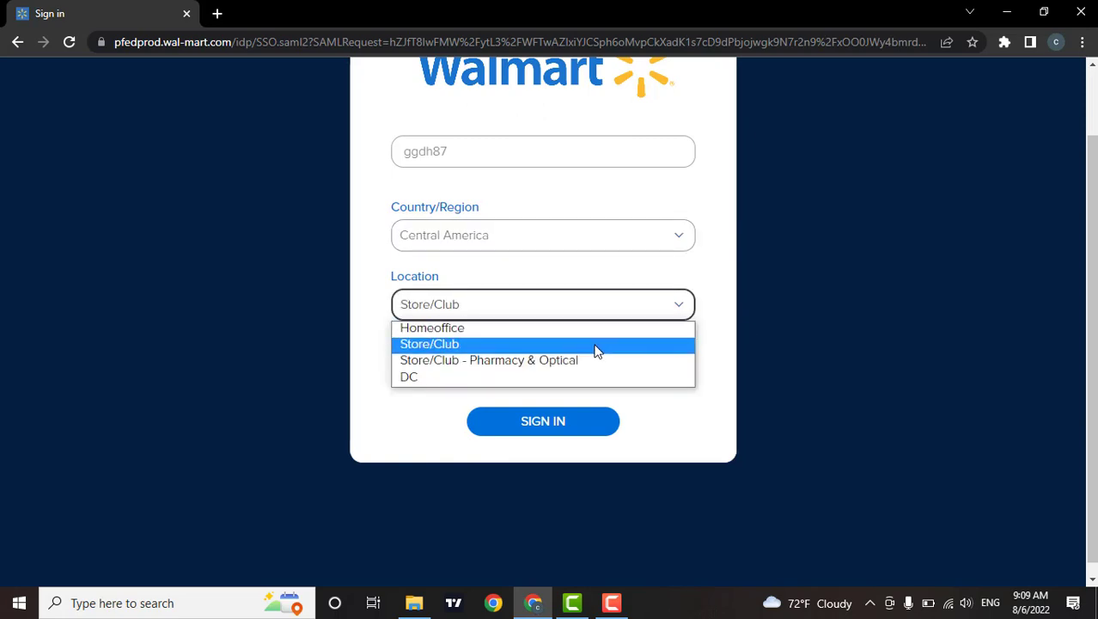
mouse_move(591, 350)
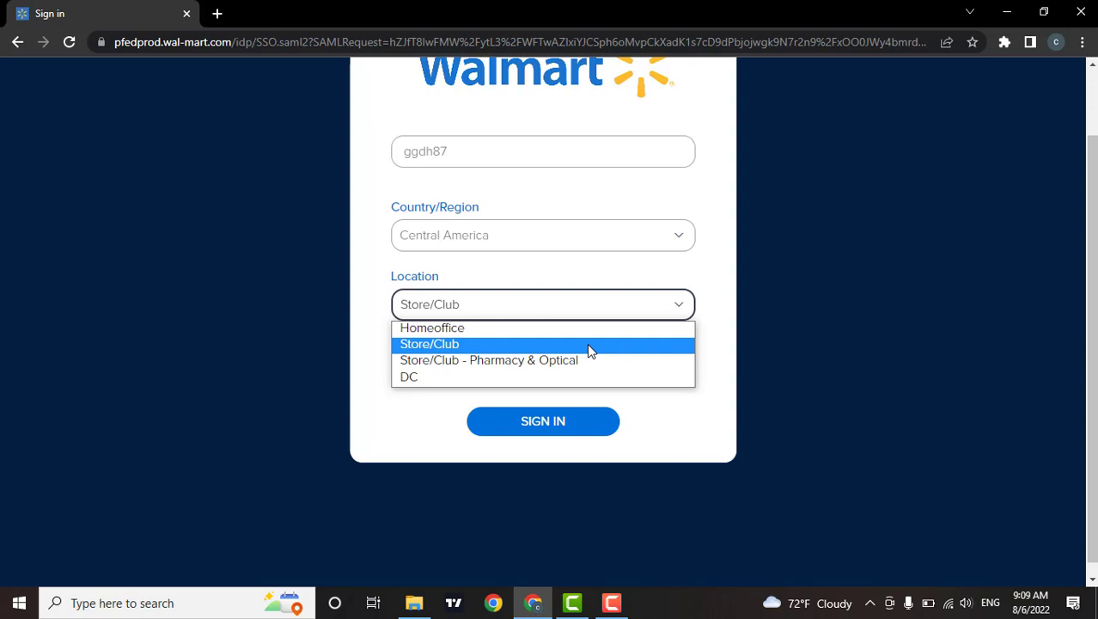
mouse_move(546, 348)
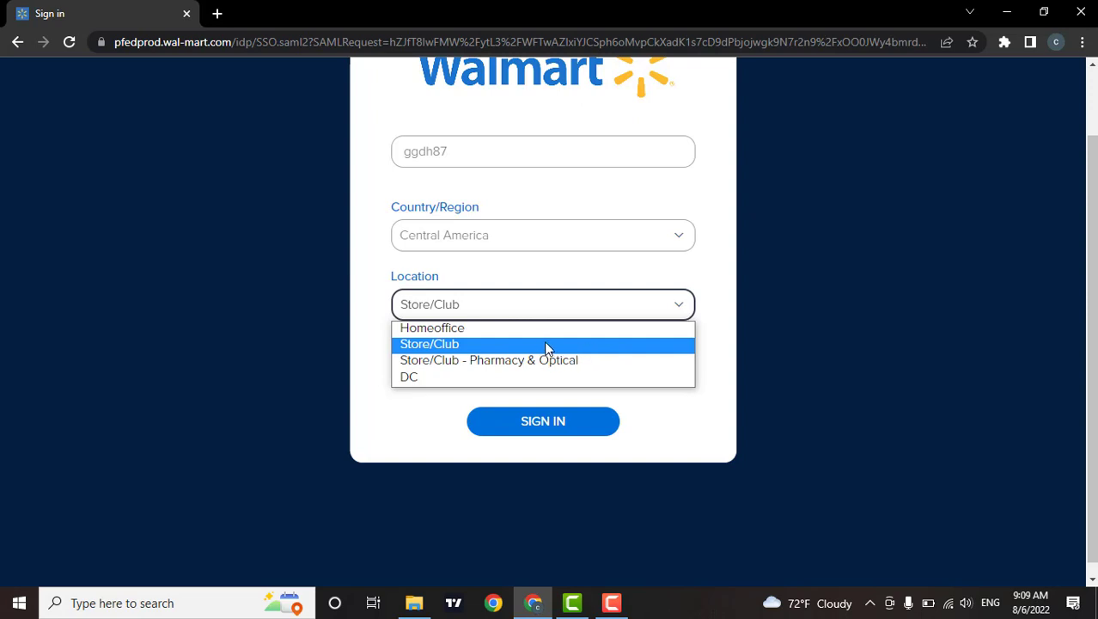
left_click(430, 344)
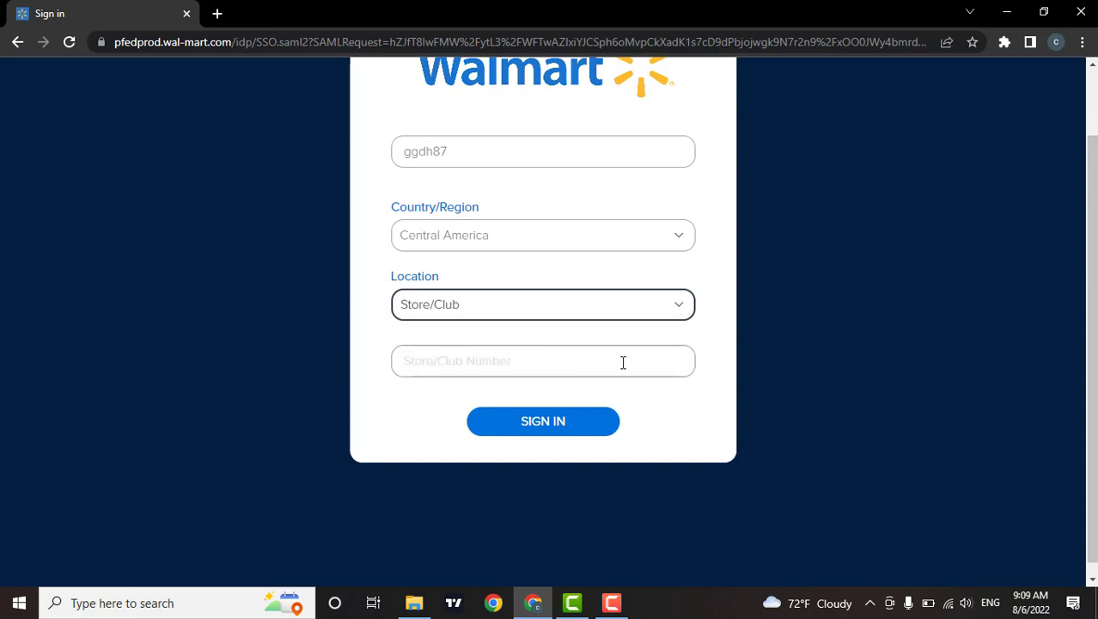
- Enter store number 46546 so every sign-in field is filled
left_click(542, 360)
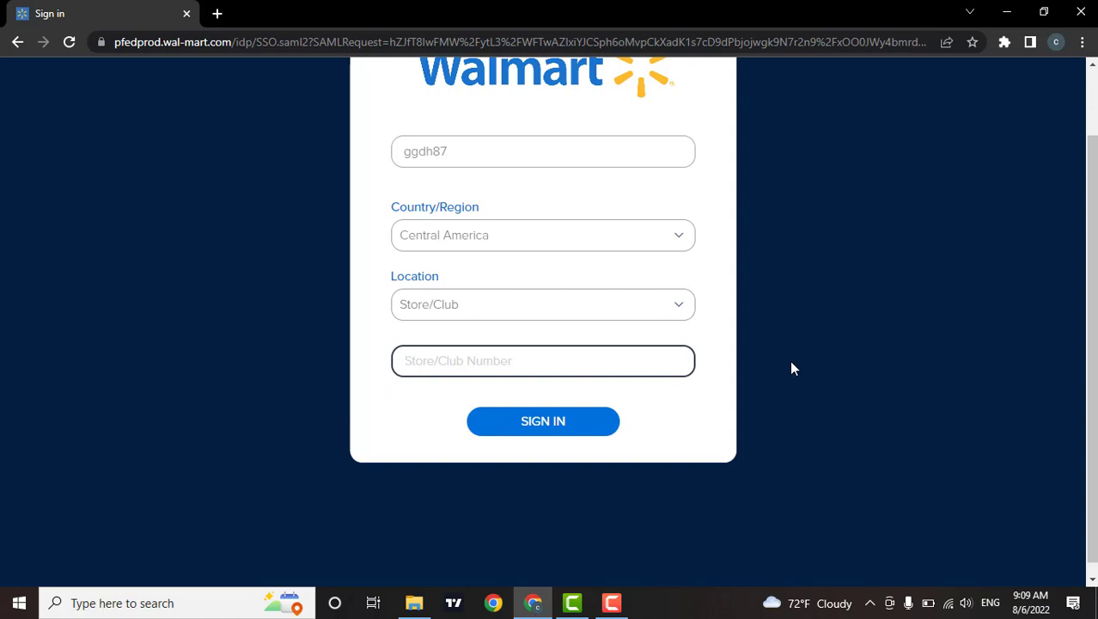
type("46546")
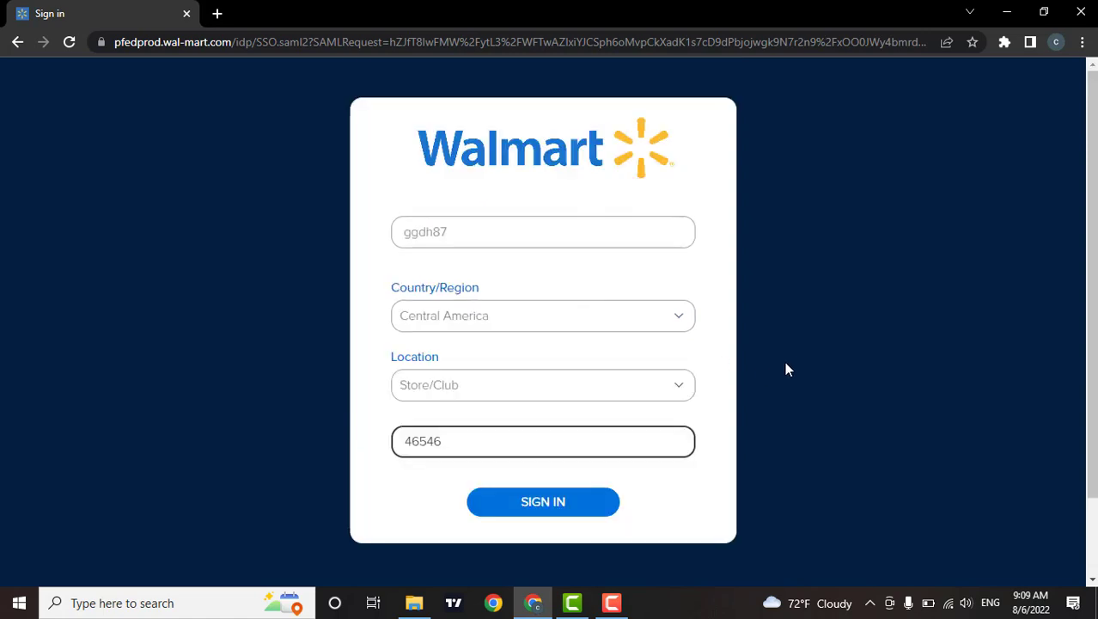
mouse_move(543, 502)
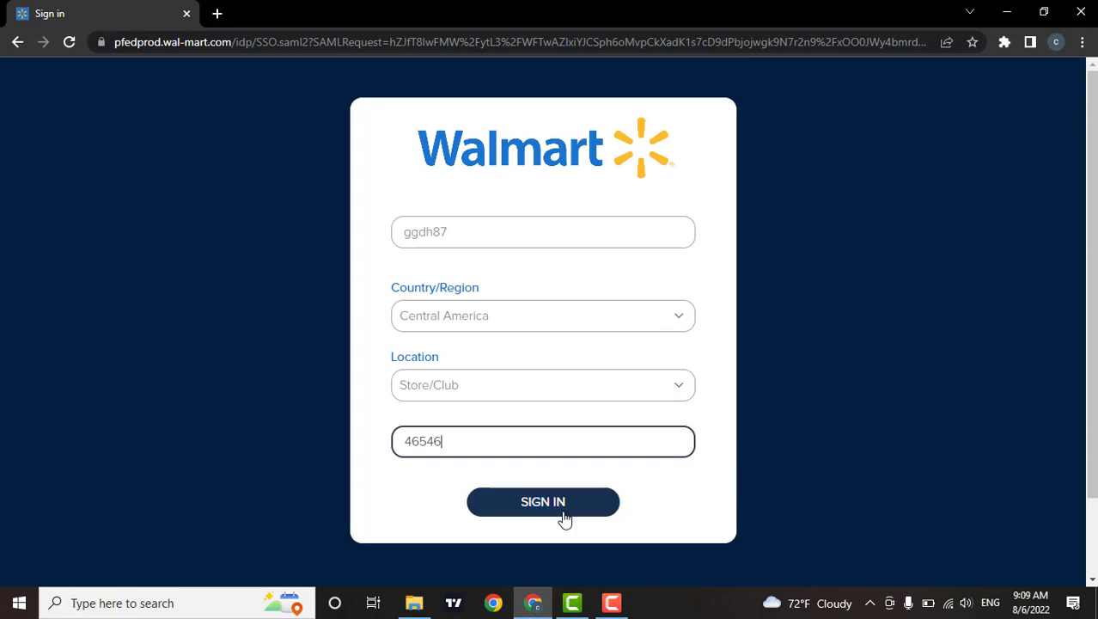